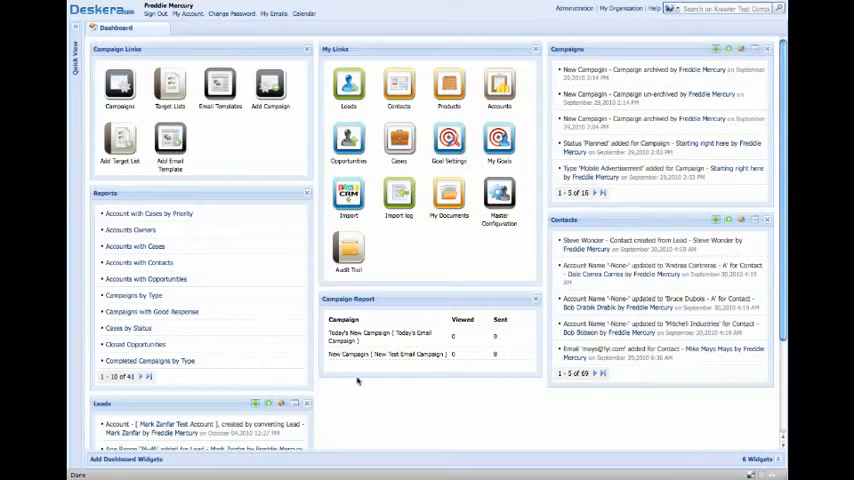
pyautogui.moveTo(398, 88)
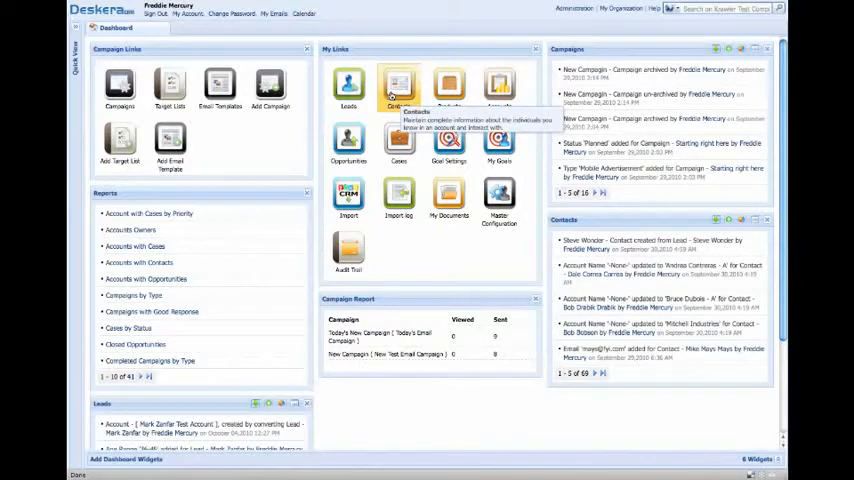
# - Open the Contacts list from My Links to view existing contact records
pyautogui.click(398, 90)
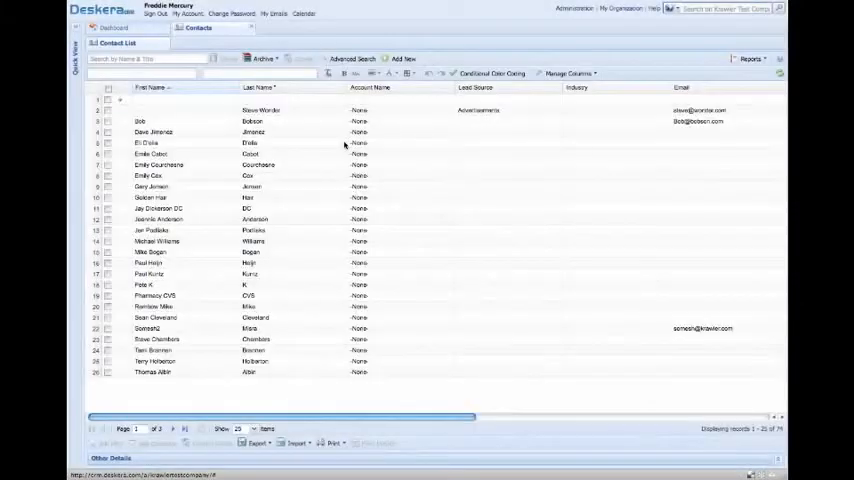
pyautogui.moveTo(186, 101)
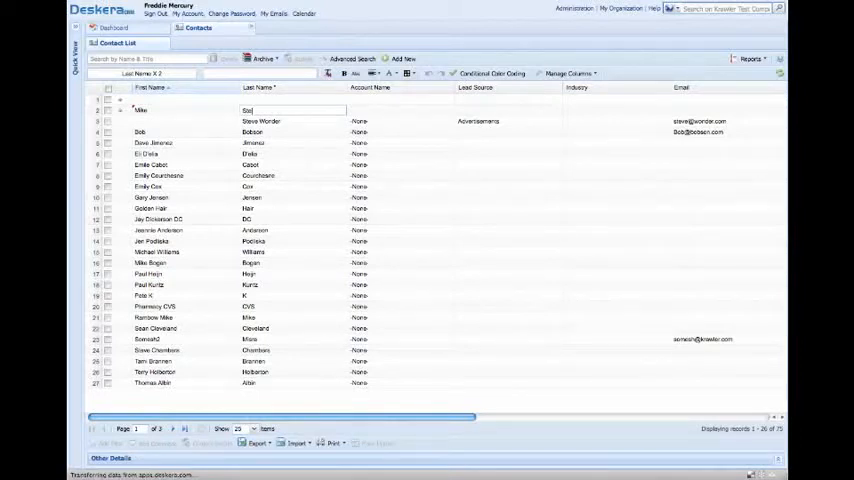
pyautogui.write('Stevens')
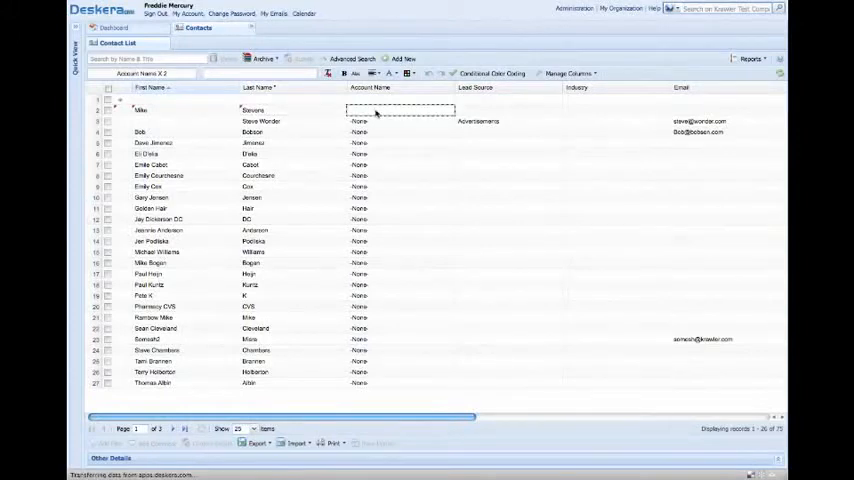
pyautogui.click(398, 110)
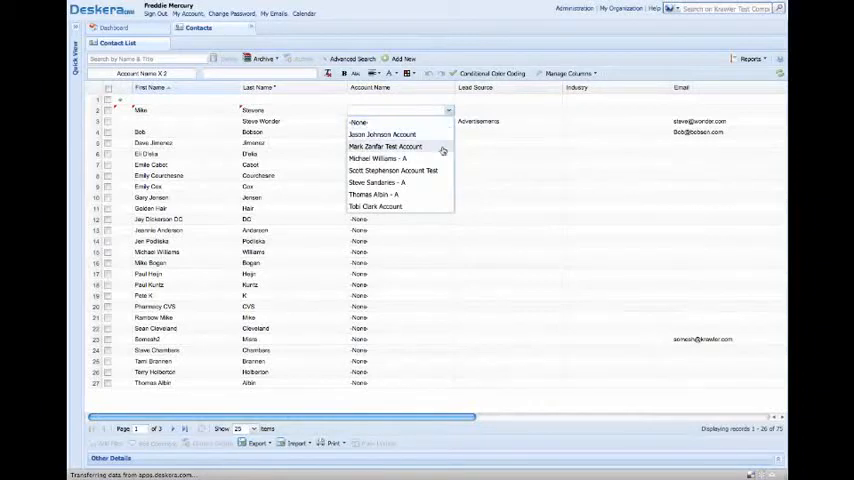
pyautogui.click(384, 147)
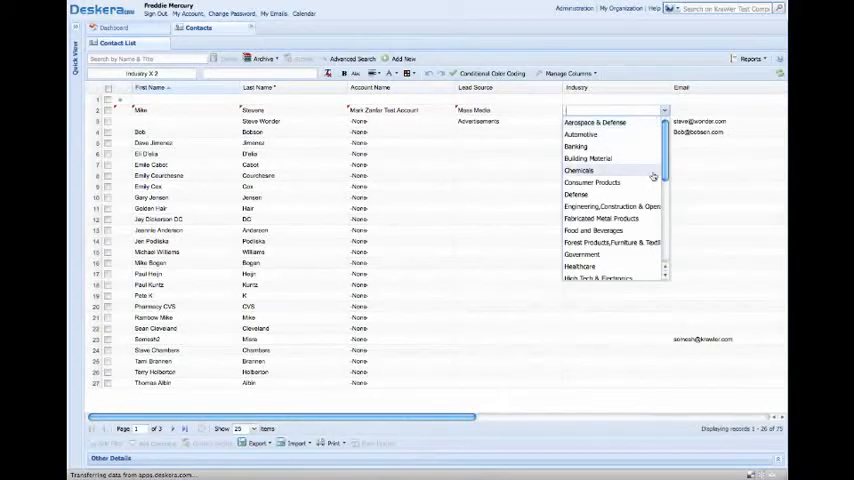
# - Choose Consumer Products as the industry and scroll the grid right toward Email
pyautogui.click(591, 182)
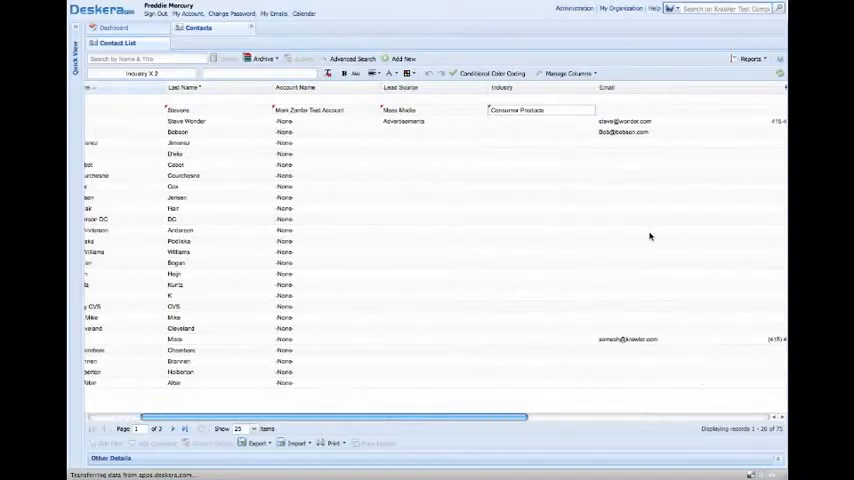
pyautogui.hscroll(3)
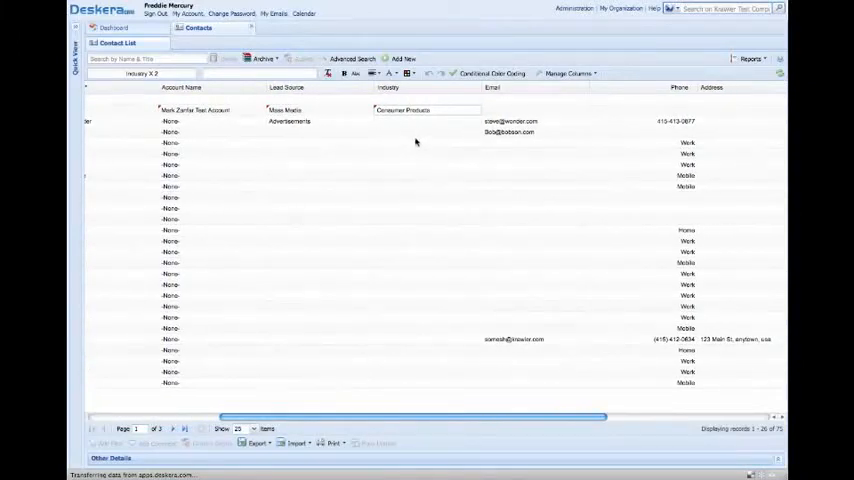
pyautogui.hscroll(3)
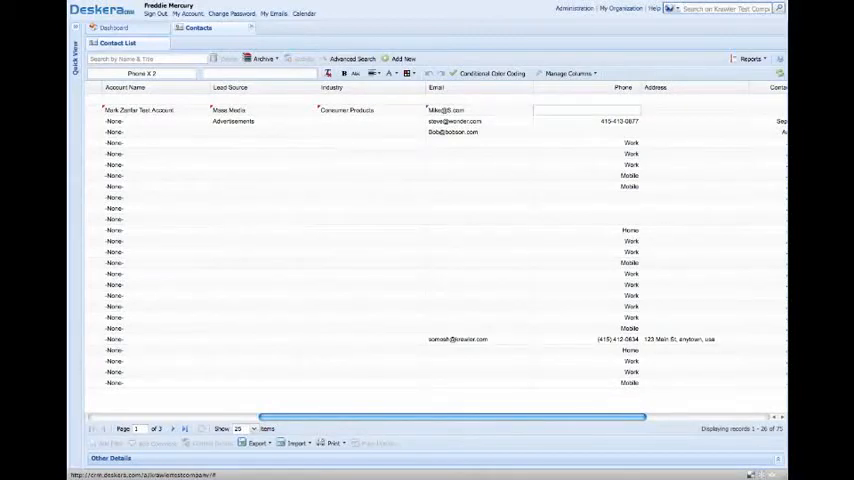
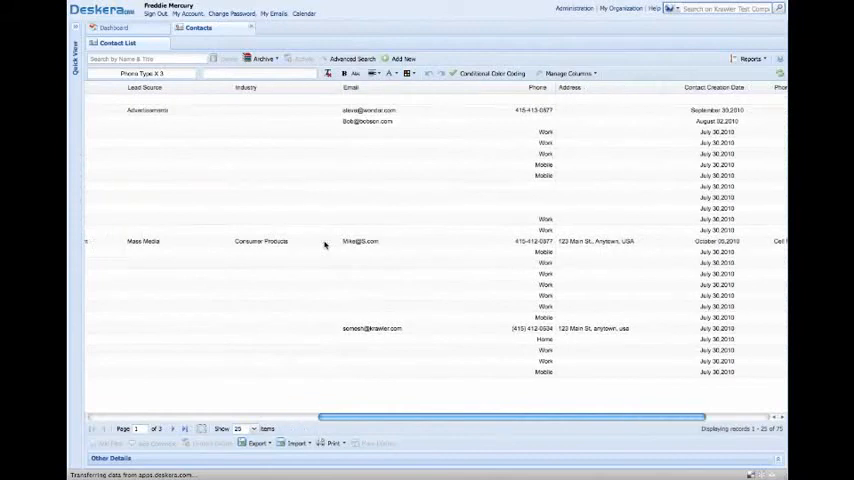
pyautogui.hscroll(3)
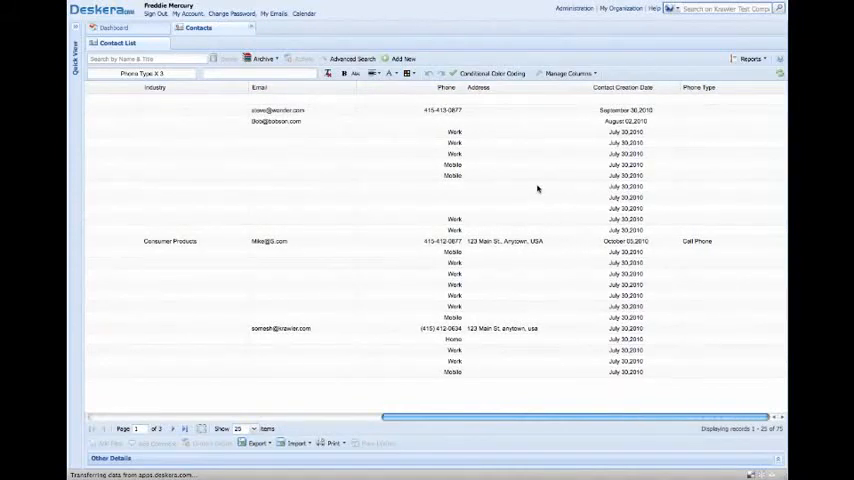
pyautogui.moveTo(578, 191)
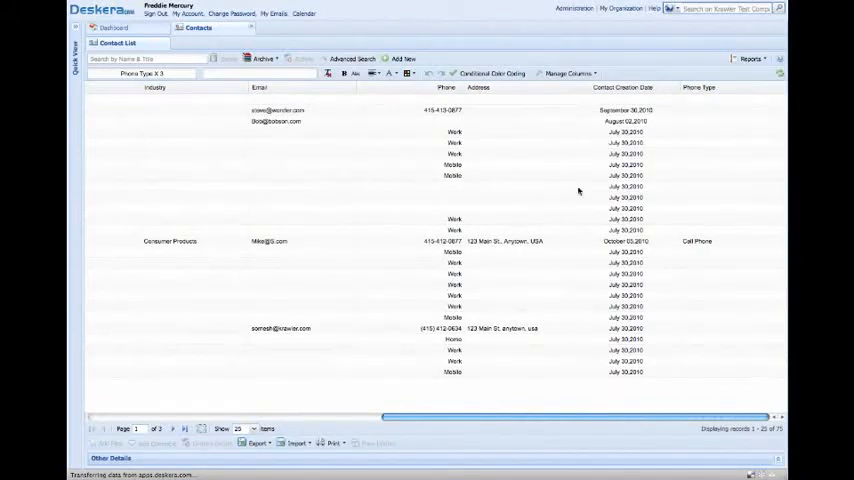